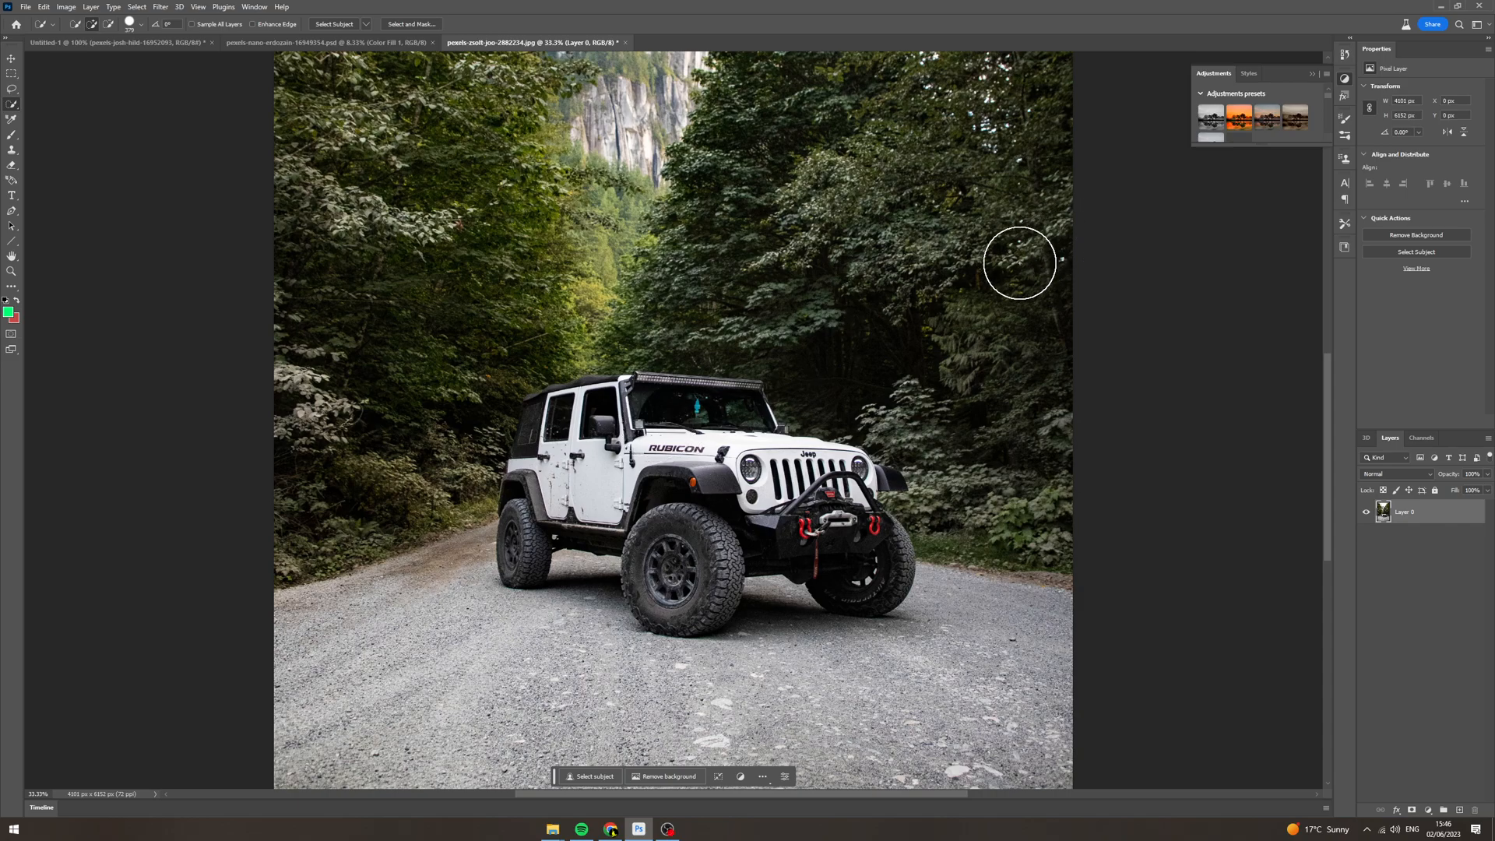
{"action": "mouse_move", "coordinate": [812, 174]}
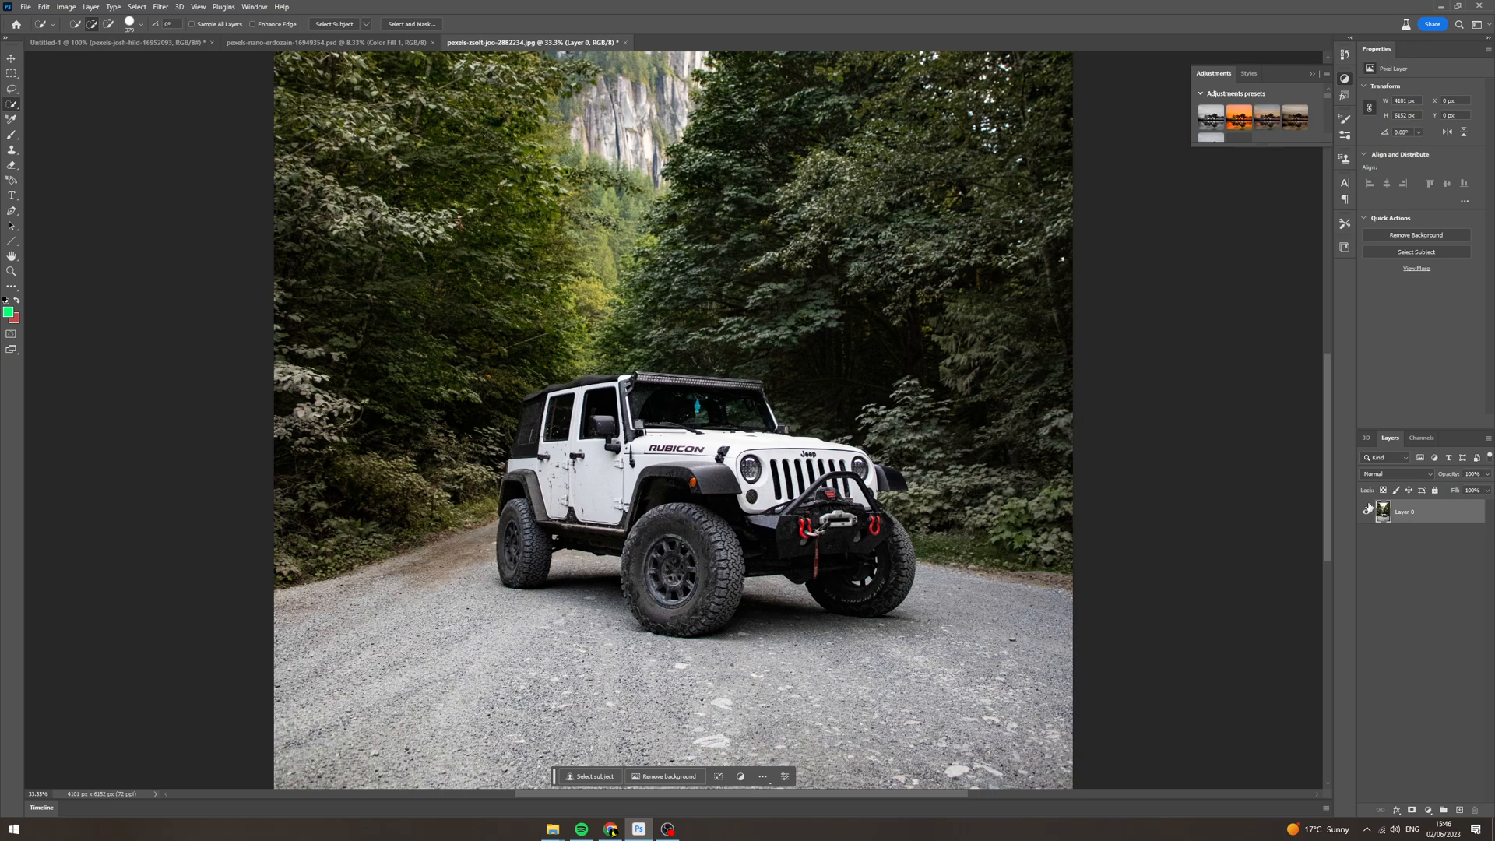
{"action": "mouse_move", "coordinate": [120, 145]}
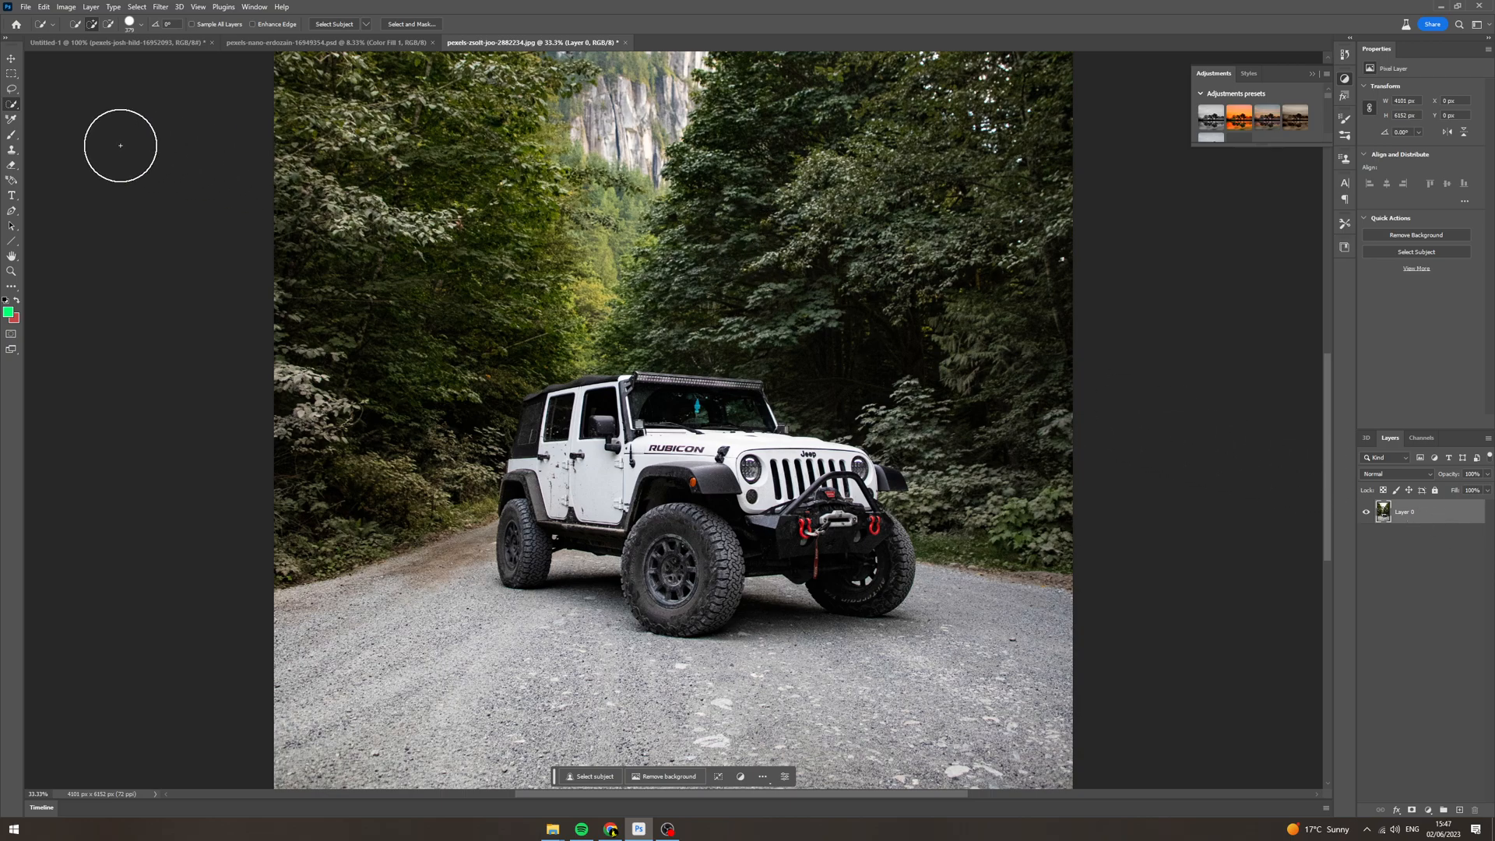
Use the Object Selection Tool with Object Finder to select the white jeep.
{"action": "left_click", "coordinate": [12, 88]}
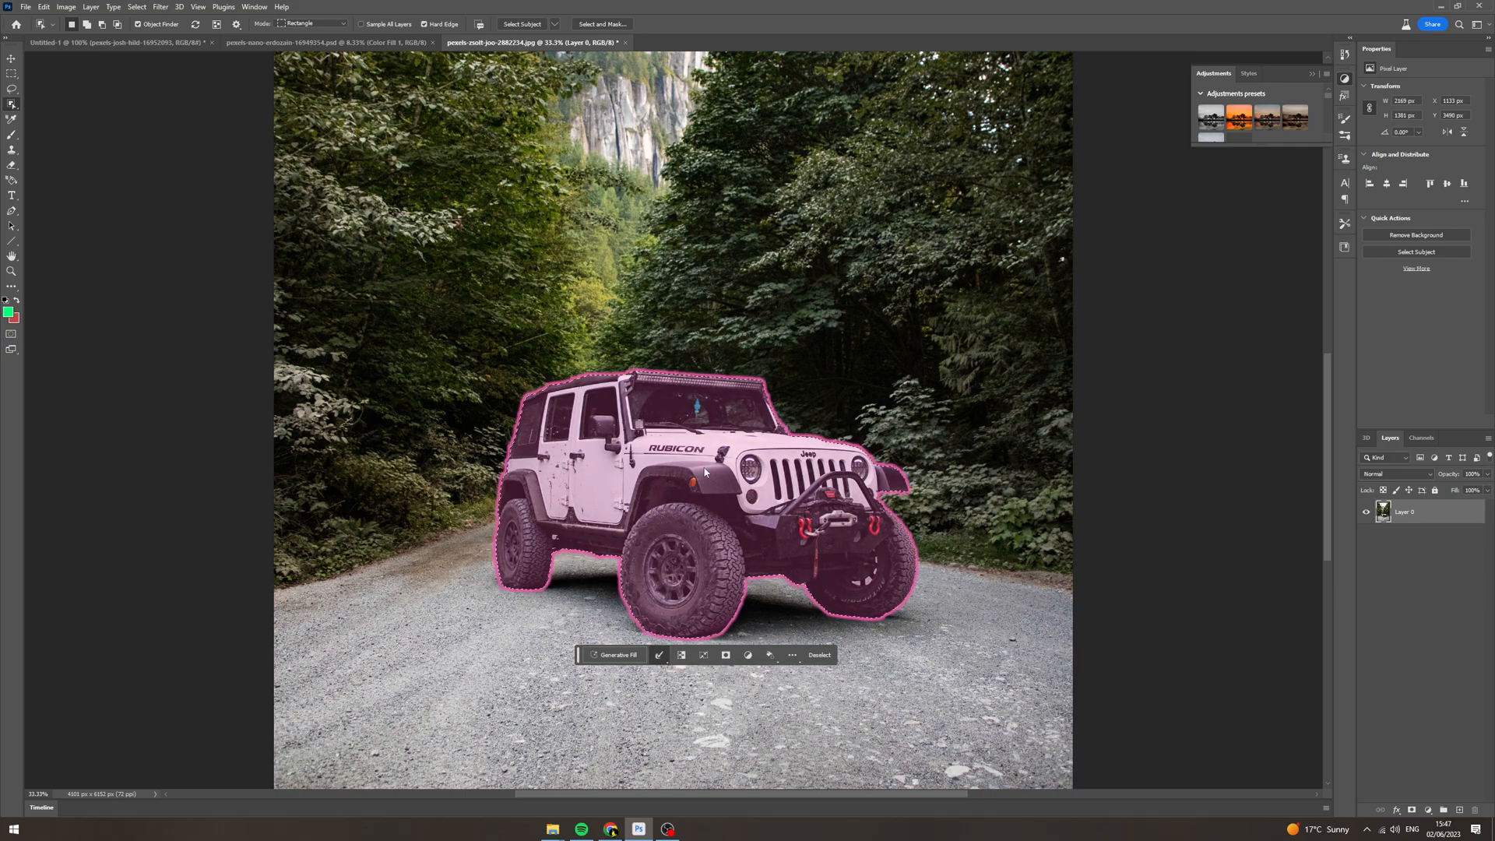
Cut the selected jeep onto its own new layer with Layer Via Cut.
{"action": "right_click", "coordinate": [706, 472]}
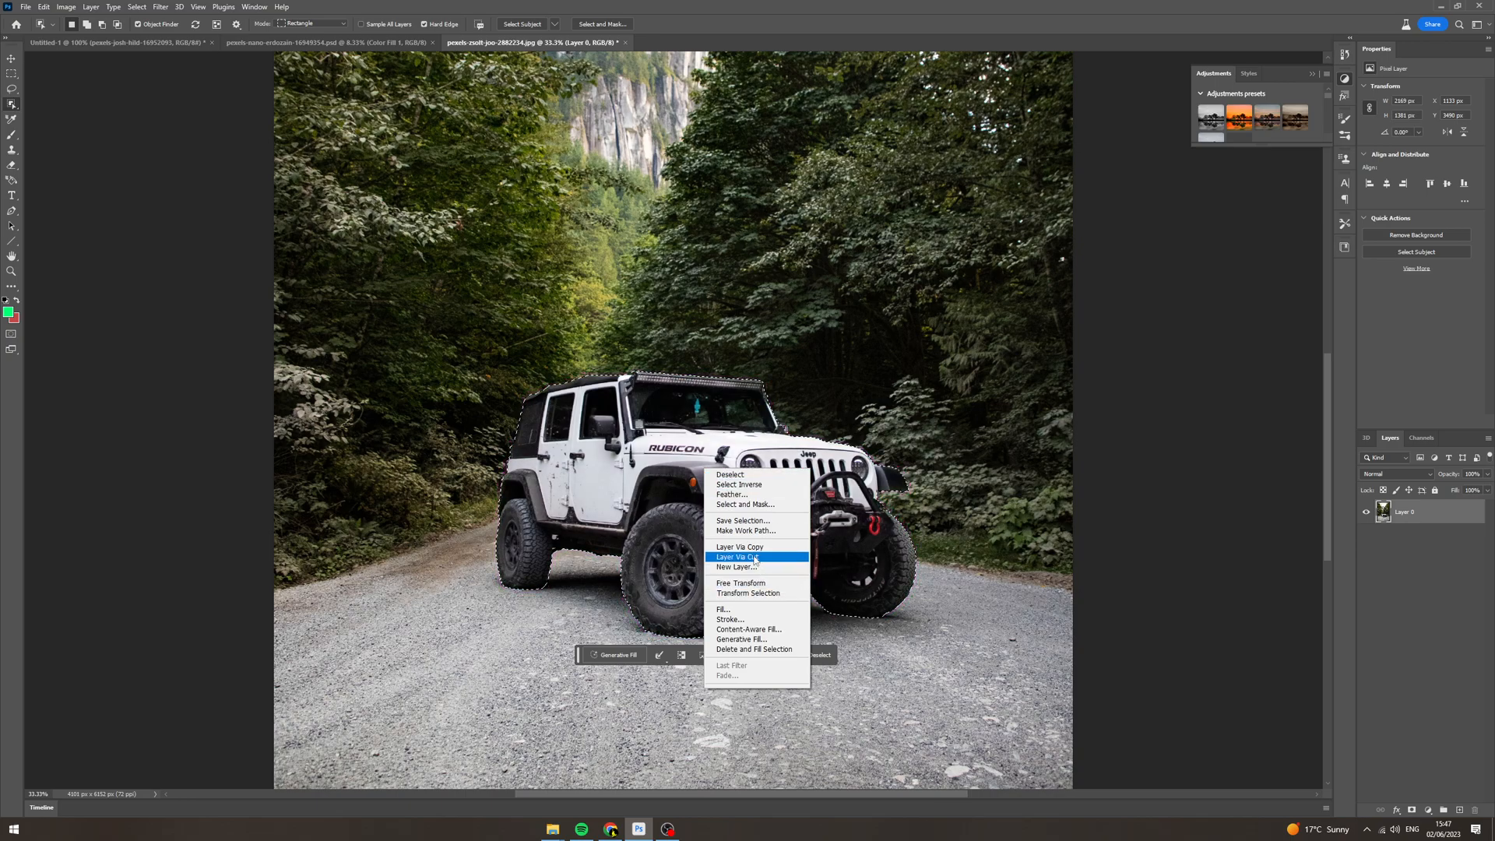
{"action": "left_click", "coordinate": [739, 547]}
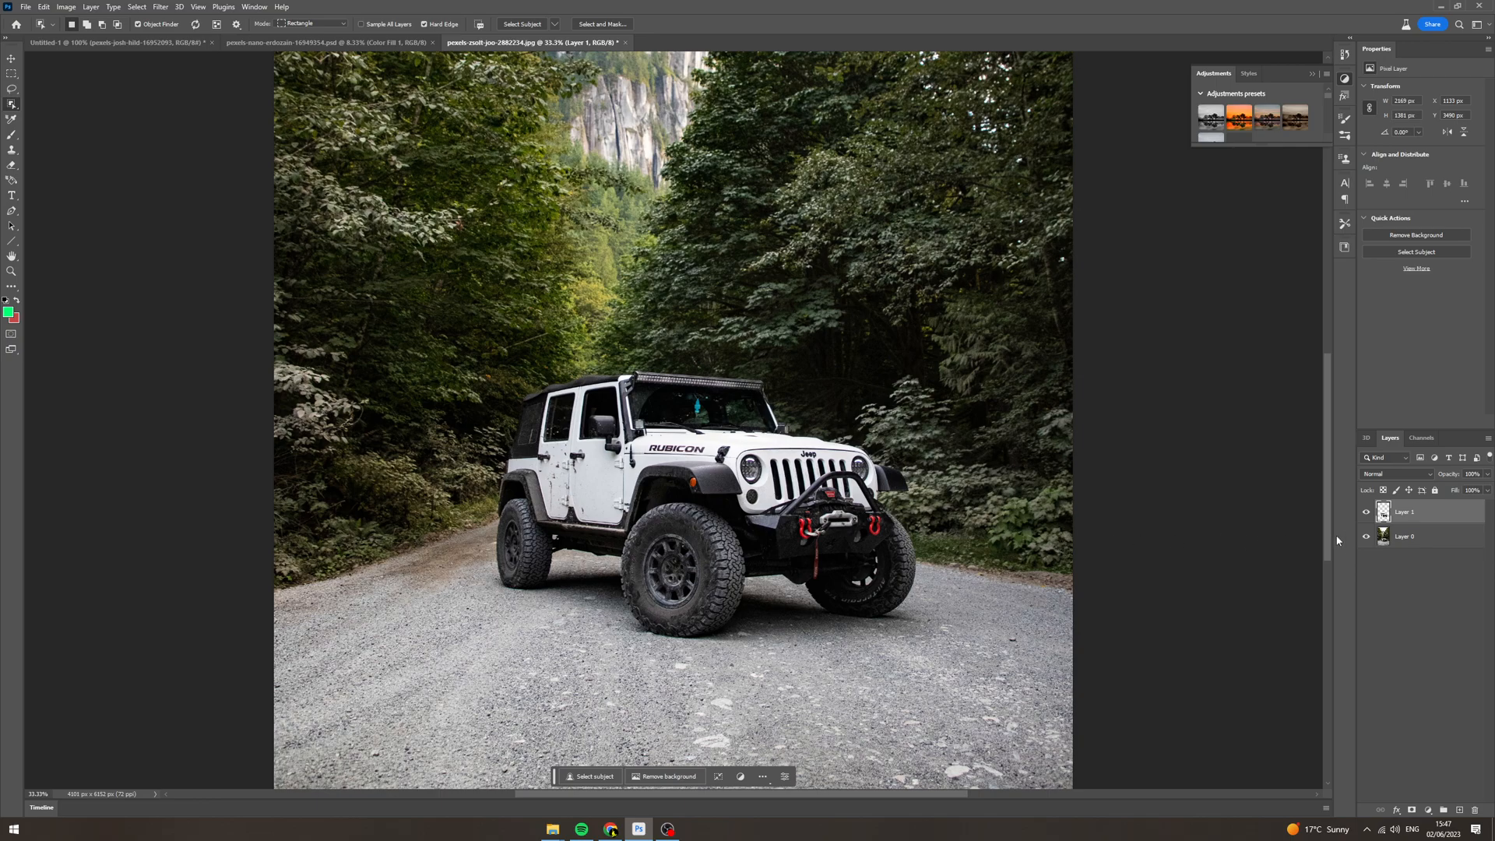
Toggle Layer 0's visibility off, on, and off again, leaving the jeep on transparency.
{"action": "left_click", "coordinate": [1416, 235]}
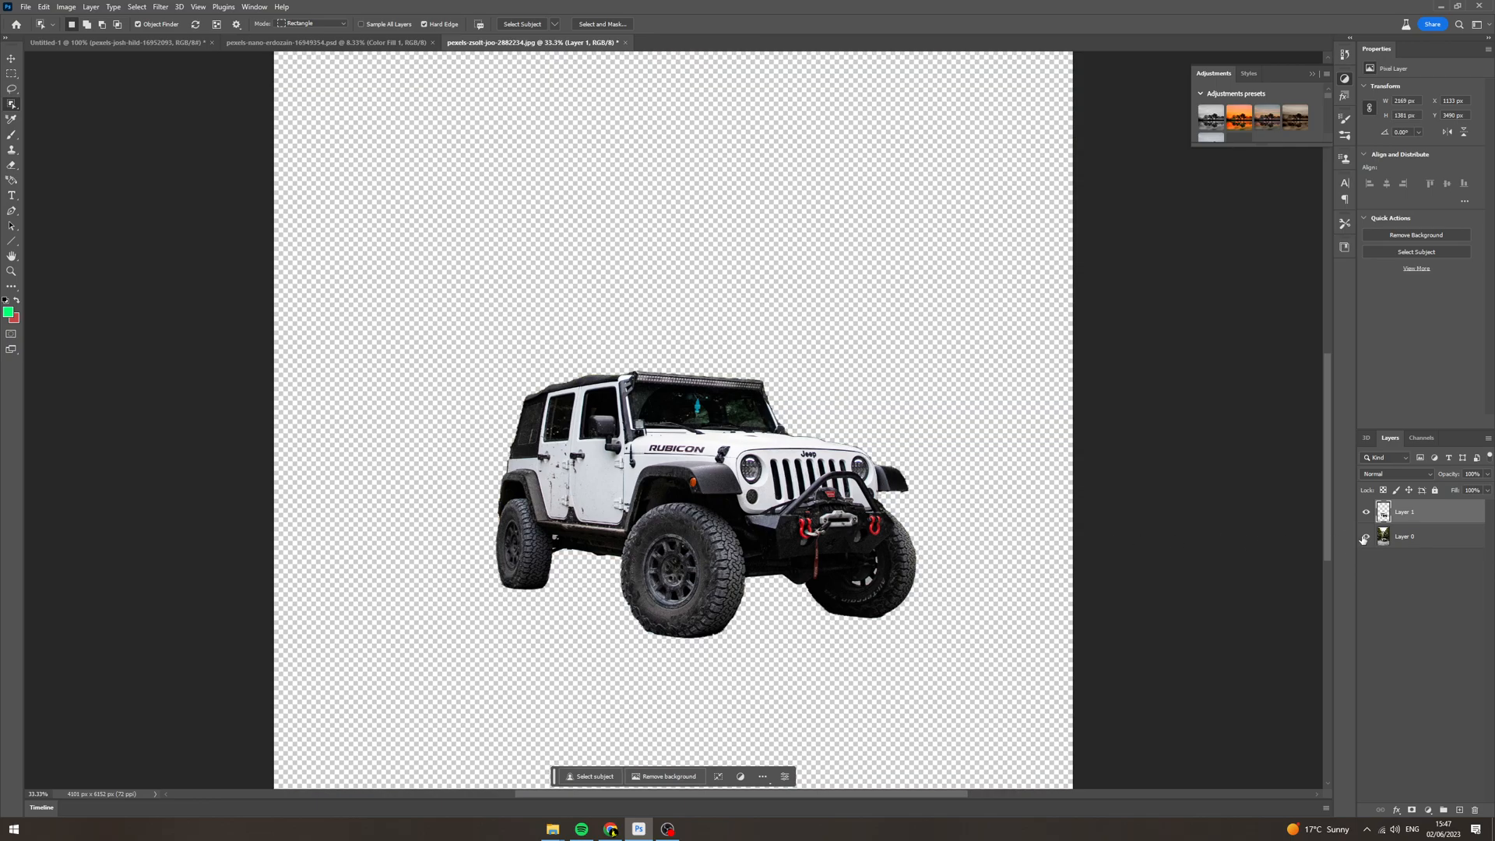
{"action": "left_click", "coordinate": [1365, 536]}
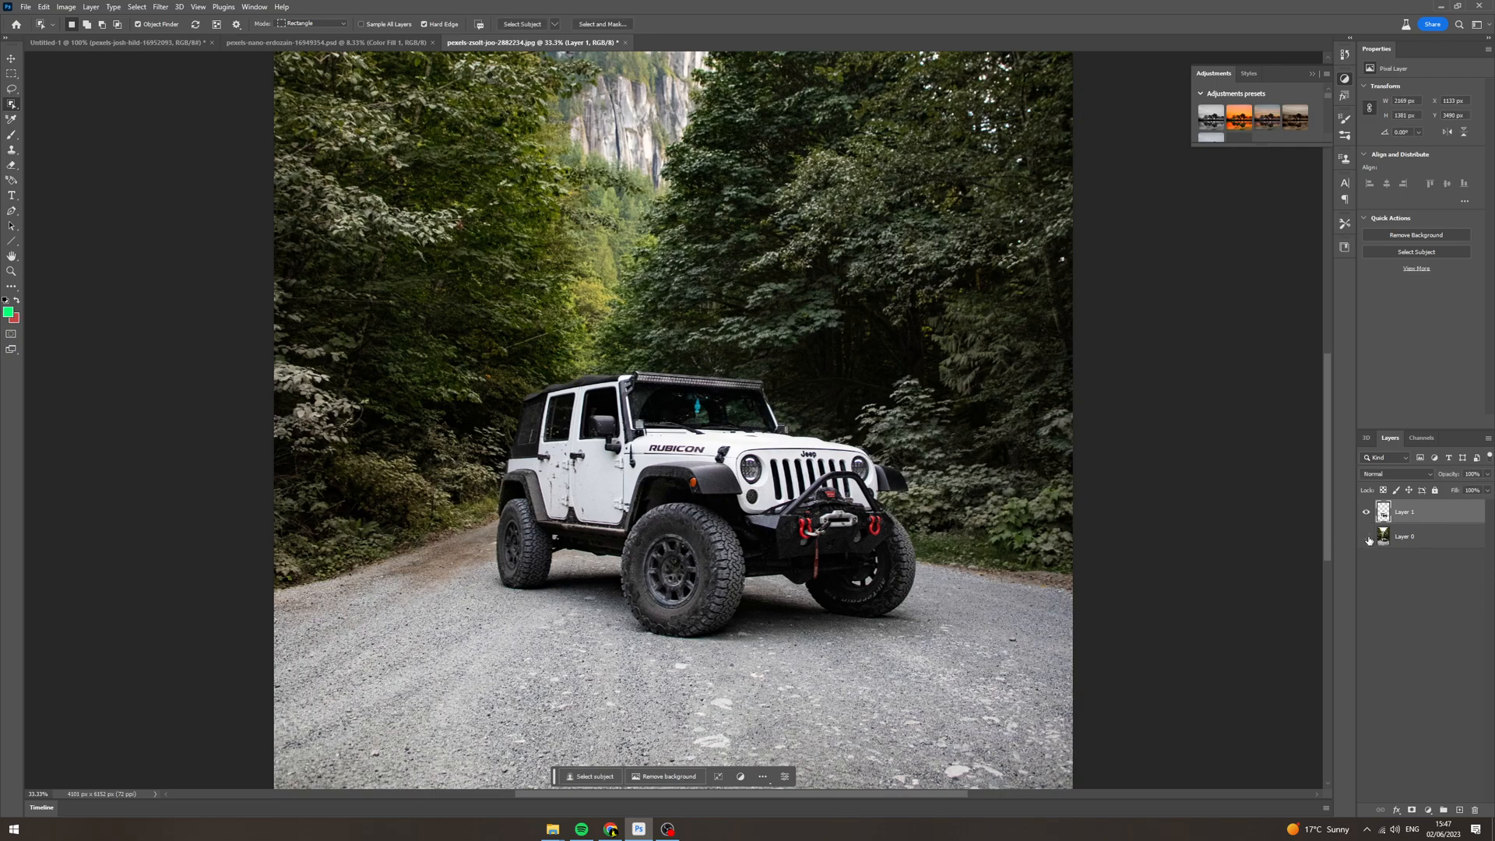
{"action": "left_click", "coordinate": [1416, 234]}
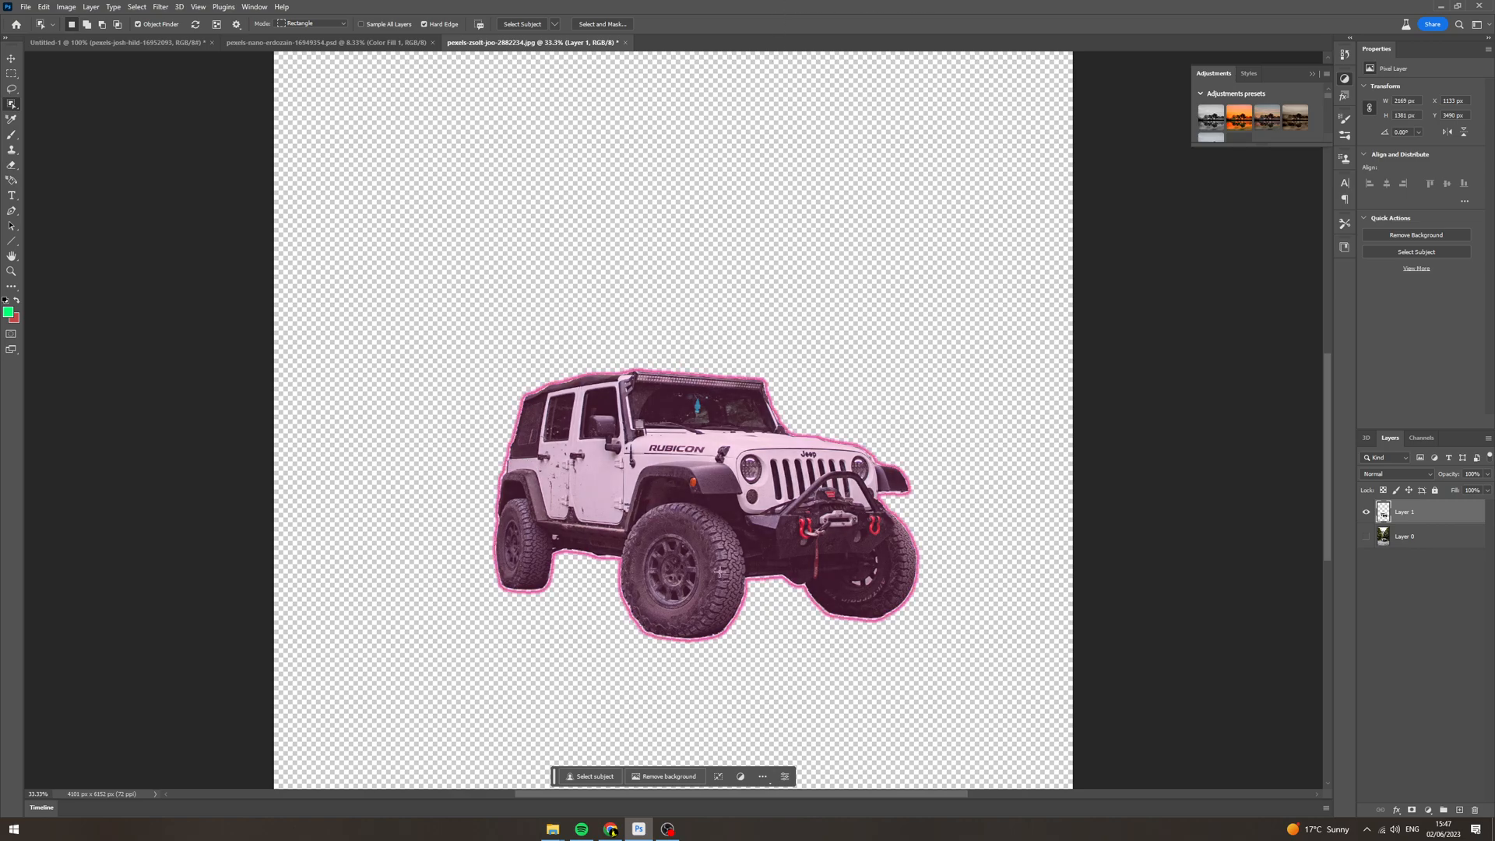